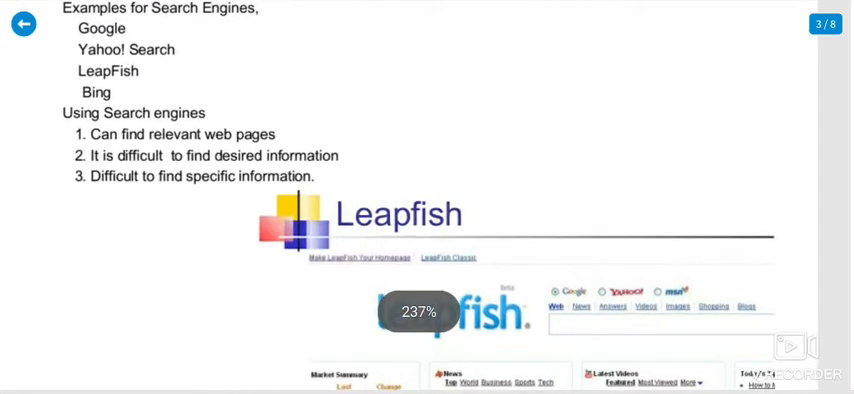
Scroll forward to slide 7 of 8, the NCBI Entrez search engine page
scroll(down, 3)
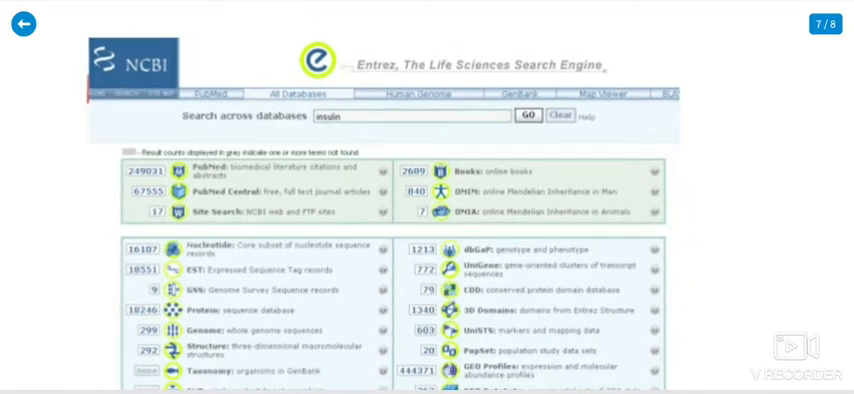
scroll(up, 3)
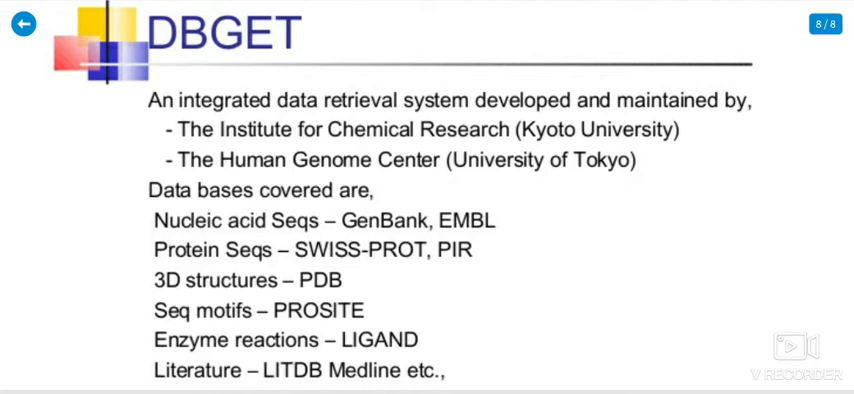
scroll(down, 3)
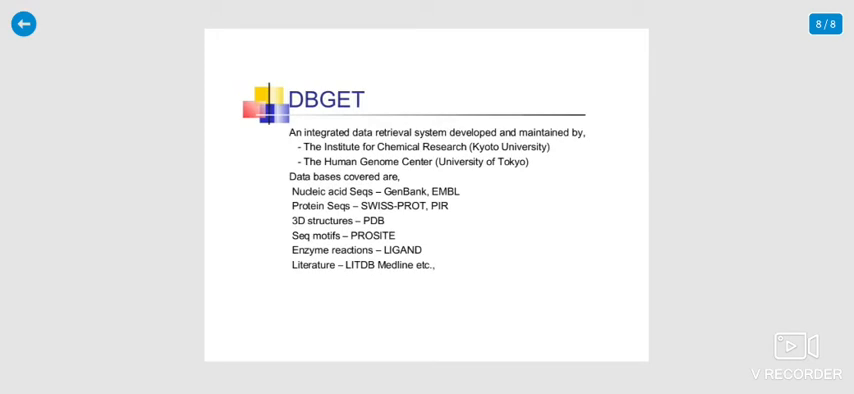
Step back from the DBGET slide toward the Access to Distributed data slide
click(24, 24)
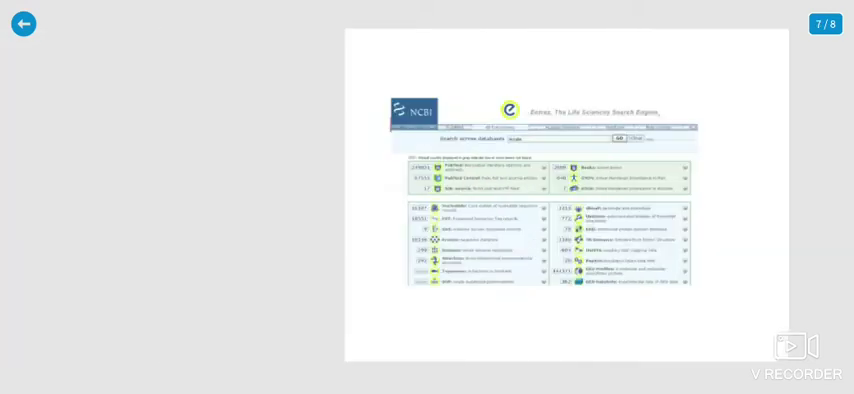
click(24, 24)
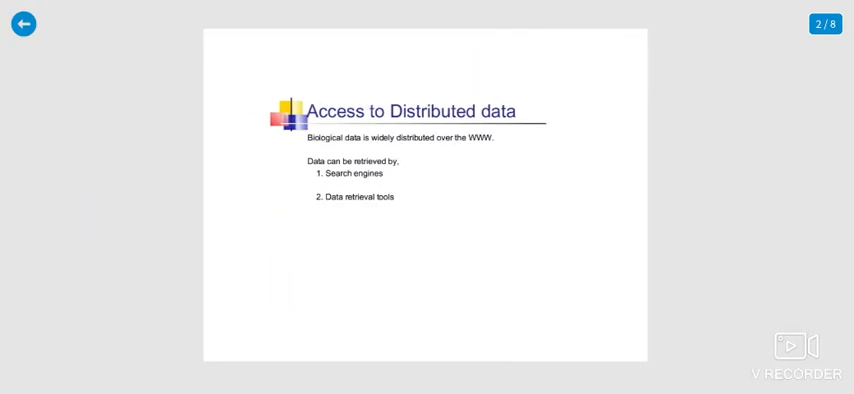
Move to slide 3 of 8, Search Engines, listing Google, Yahoo, Leapfish and Bing
click(24, 24)
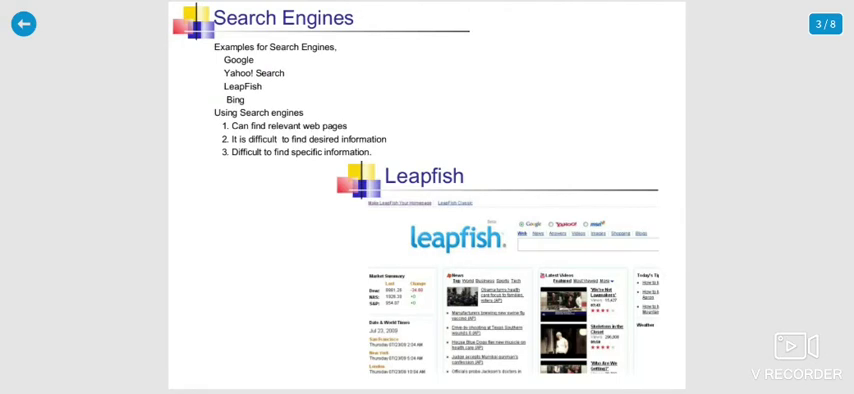
Scroll forward to slide 6 of 8, the Entrez data retrieval system slide
scroll(down, 3)
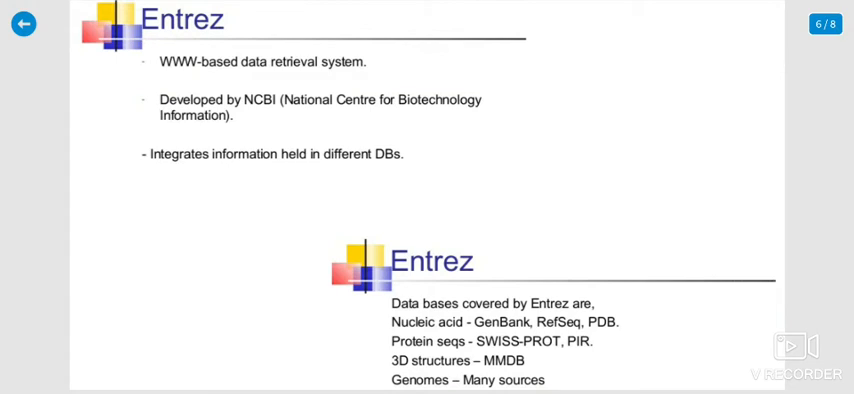
Page back through Data retrieval tools and Access to Distributed data to the Data Retrieval title slide
scroll(down, 3)
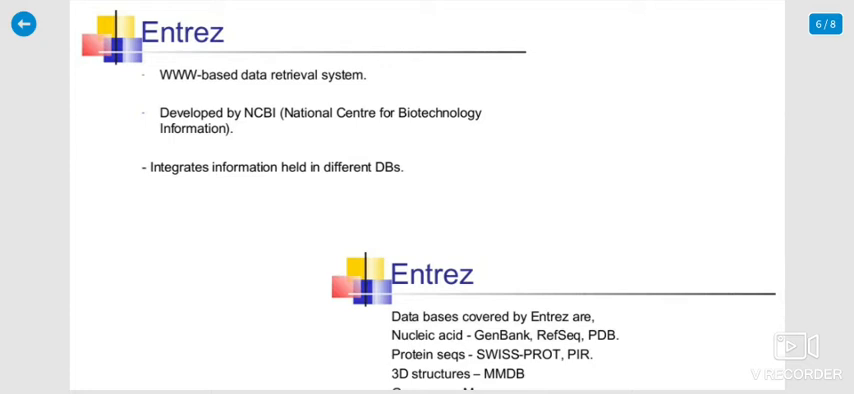
scroll(down, 3)
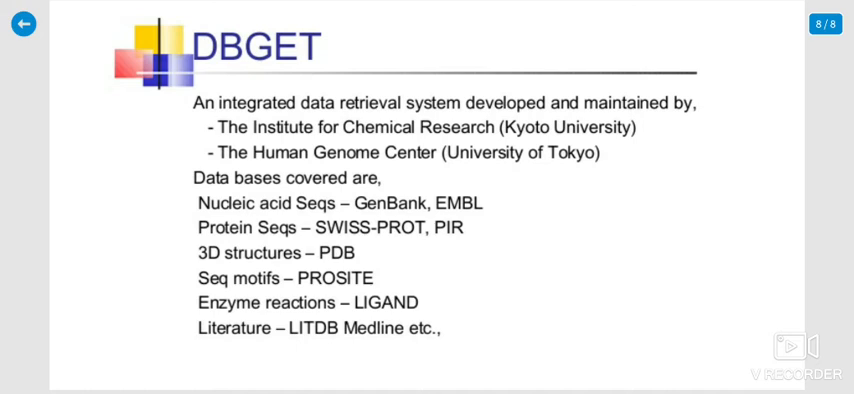
click(22, 24)
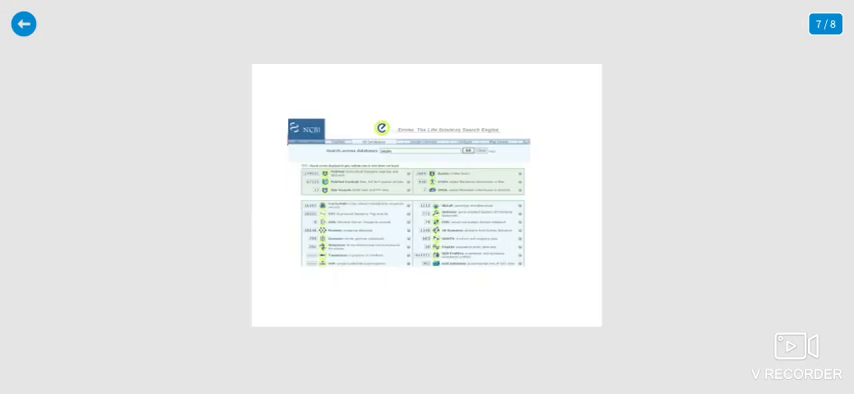
click(24, 24)
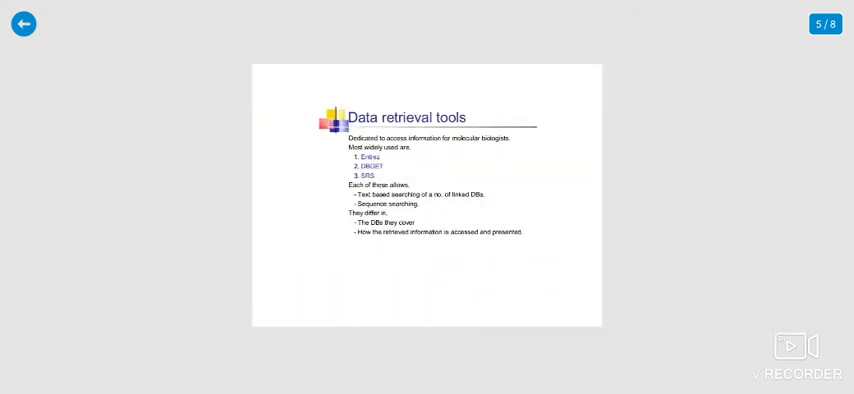
click(24, 24)
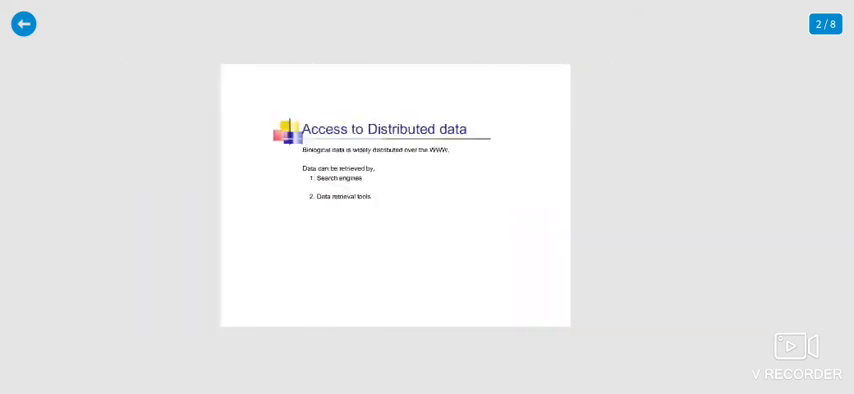
click(24, 24)
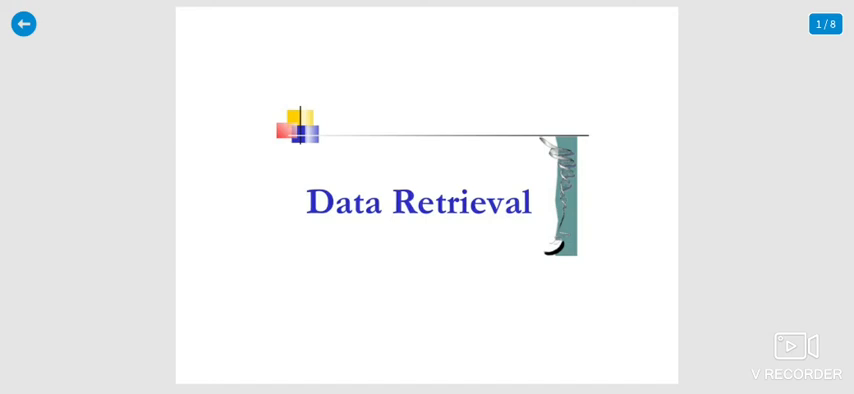